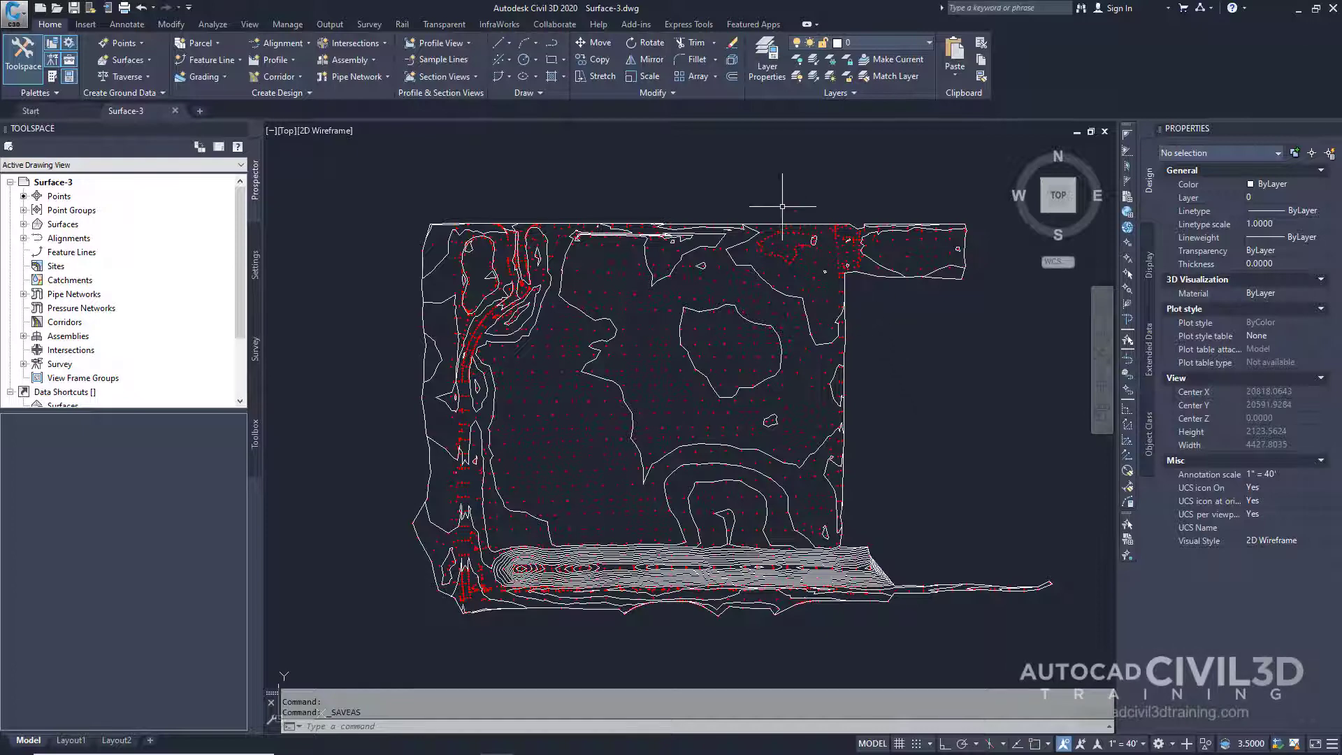
mouse_move(616, 17)
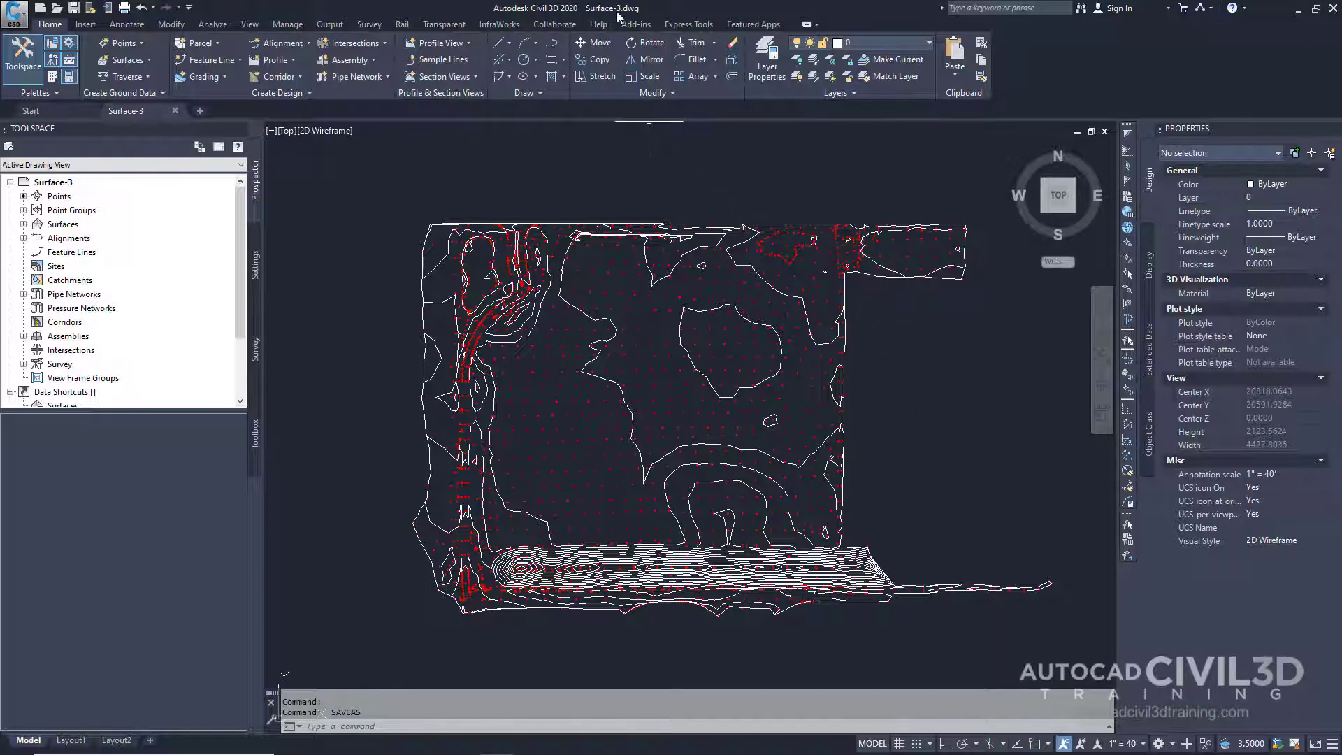
mouse_move(763, 211)
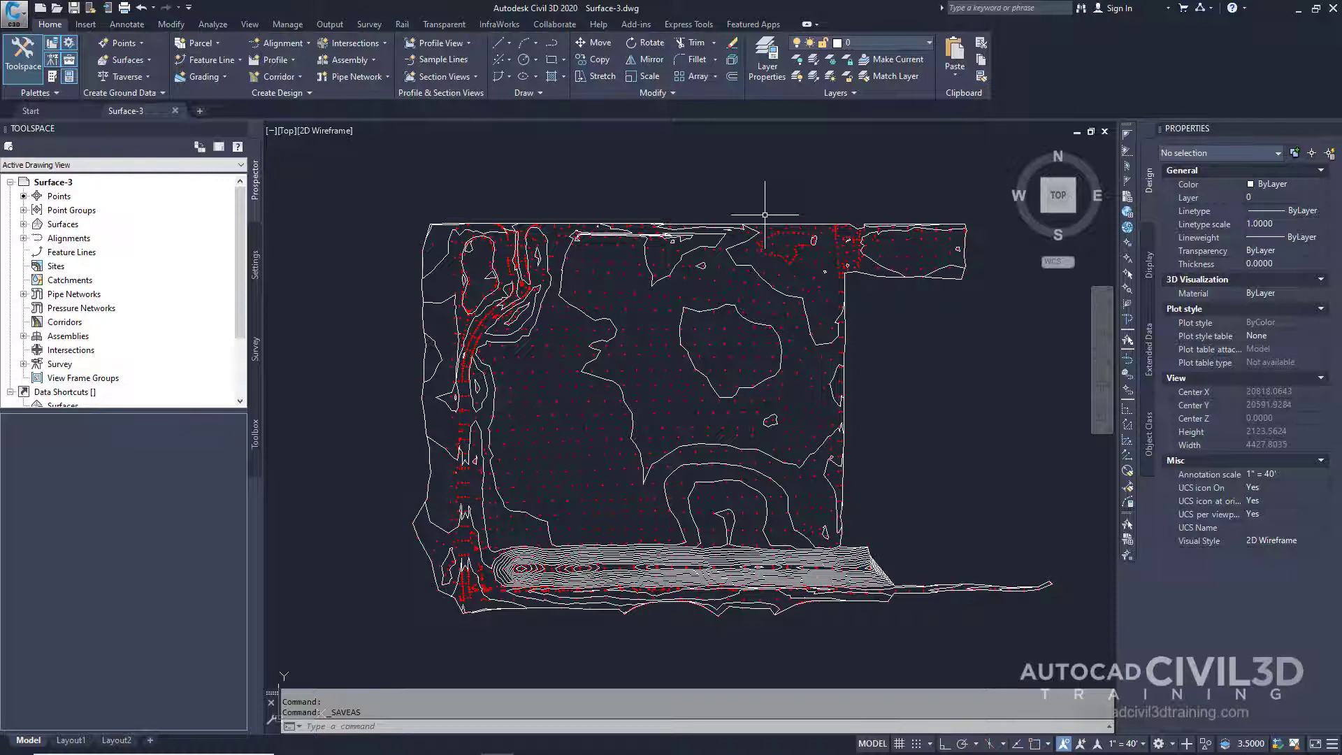
mouse_move(445, 210)
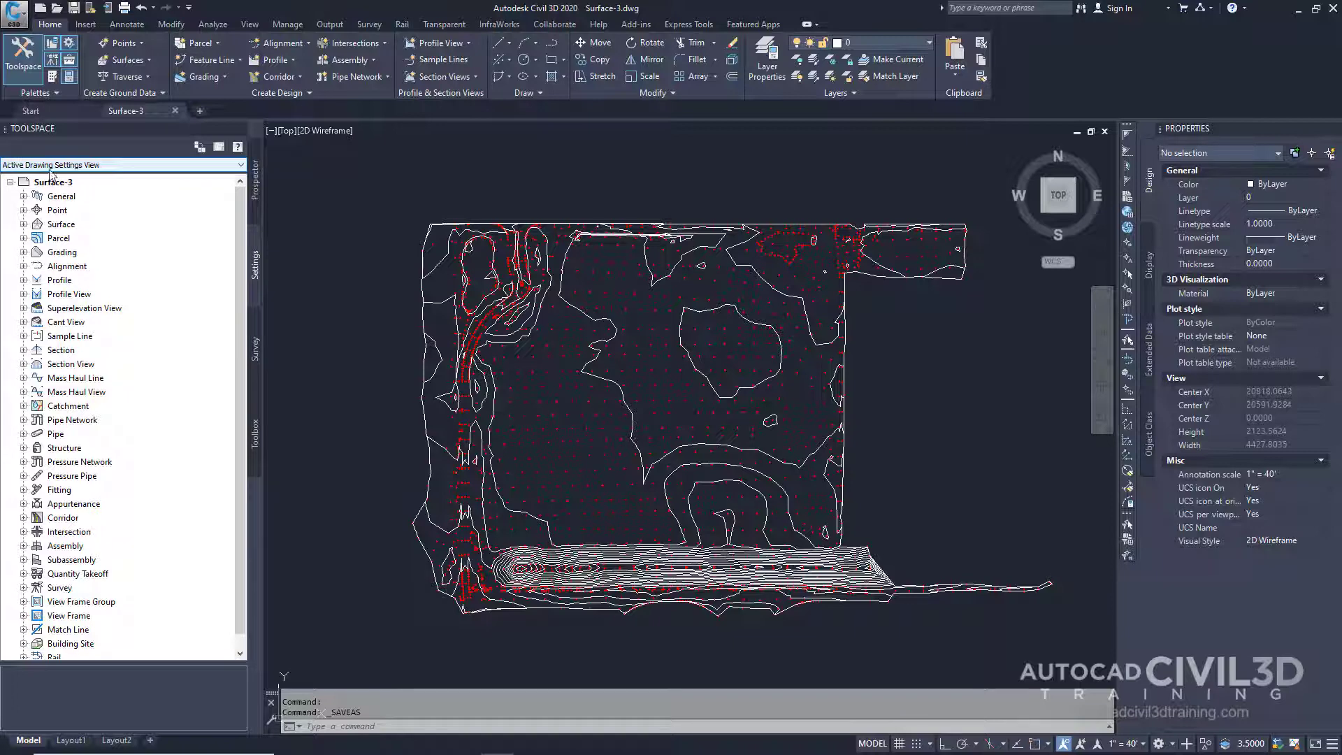
mouse_move(120, 169)
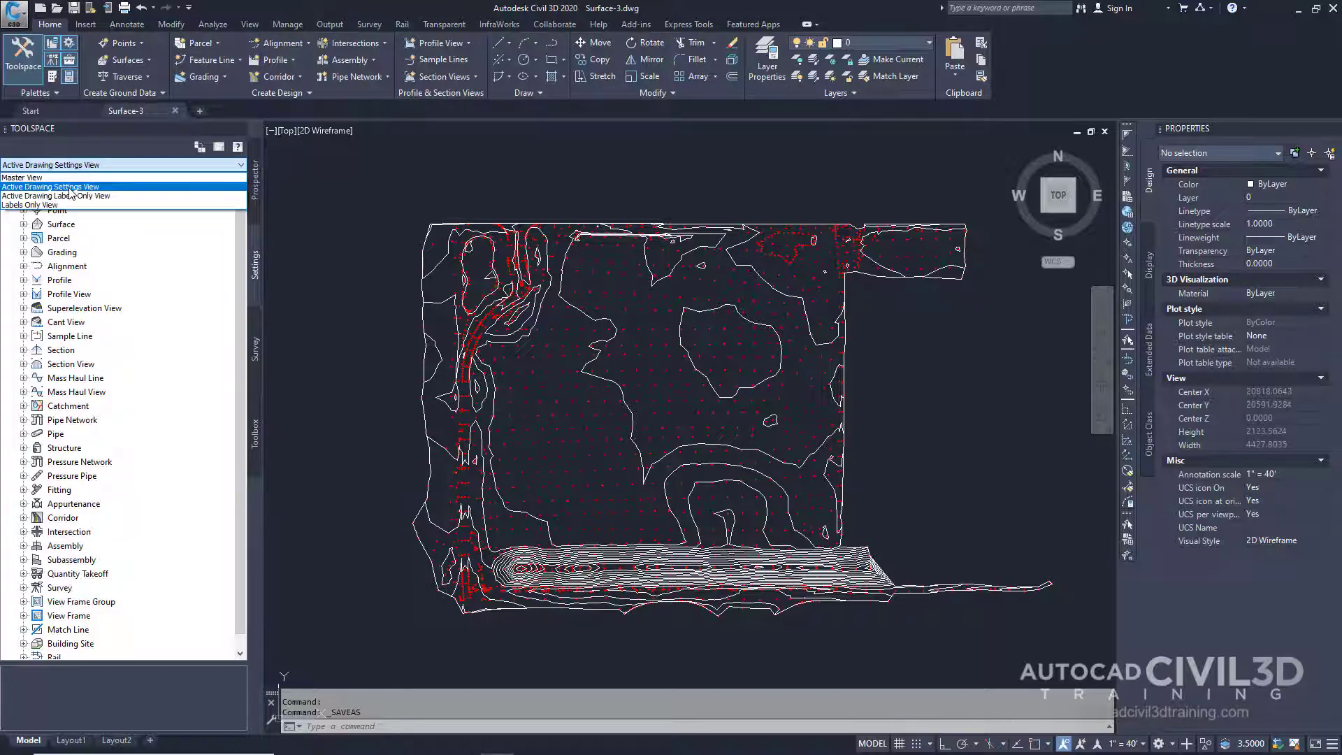
Expand Surface > Surface Styles in Settings and right-click the Standard style
click(50, 186)
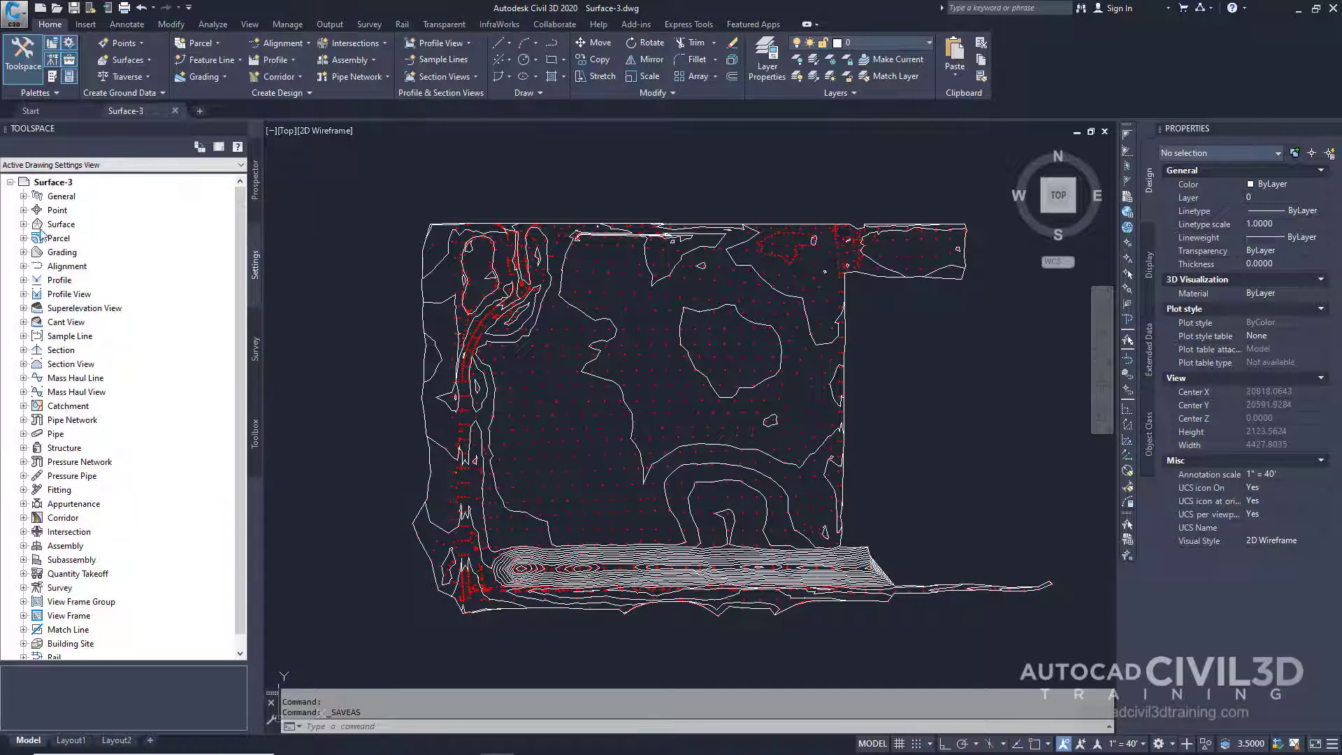
click(23, 224)
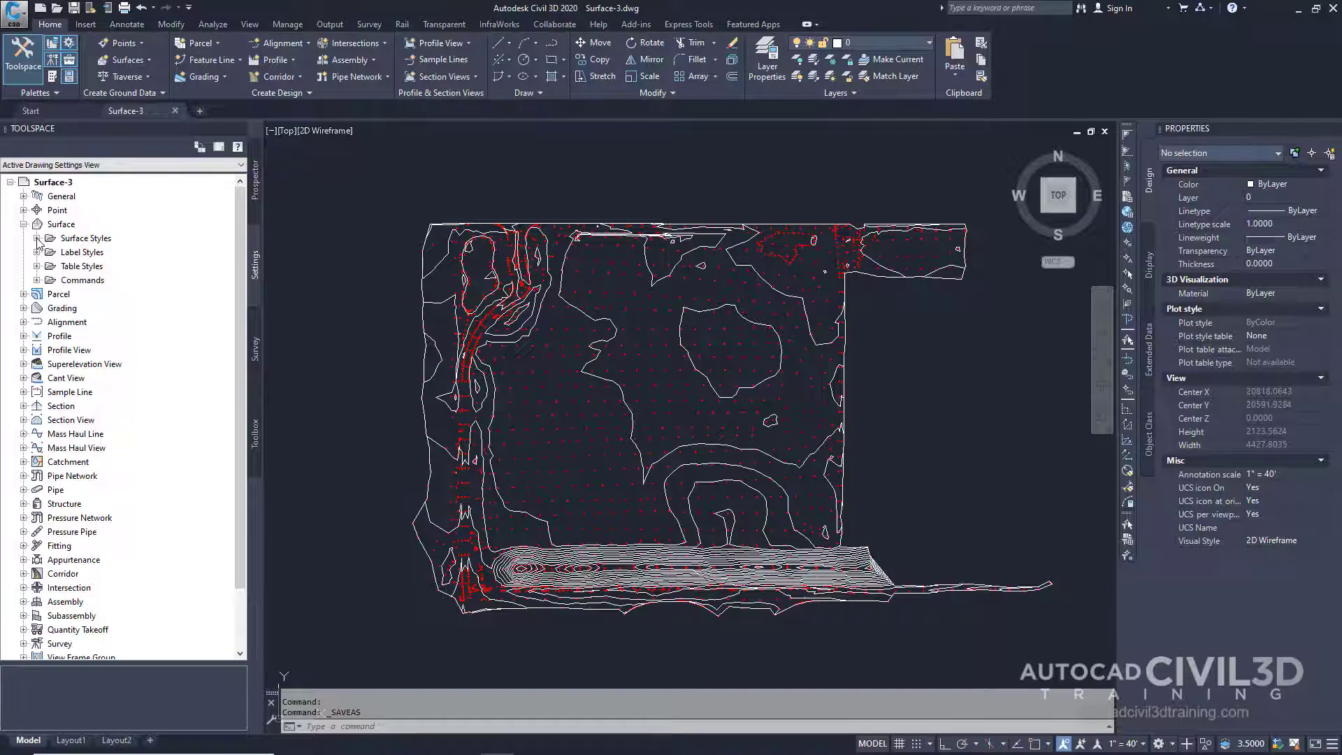
click(38, 238)
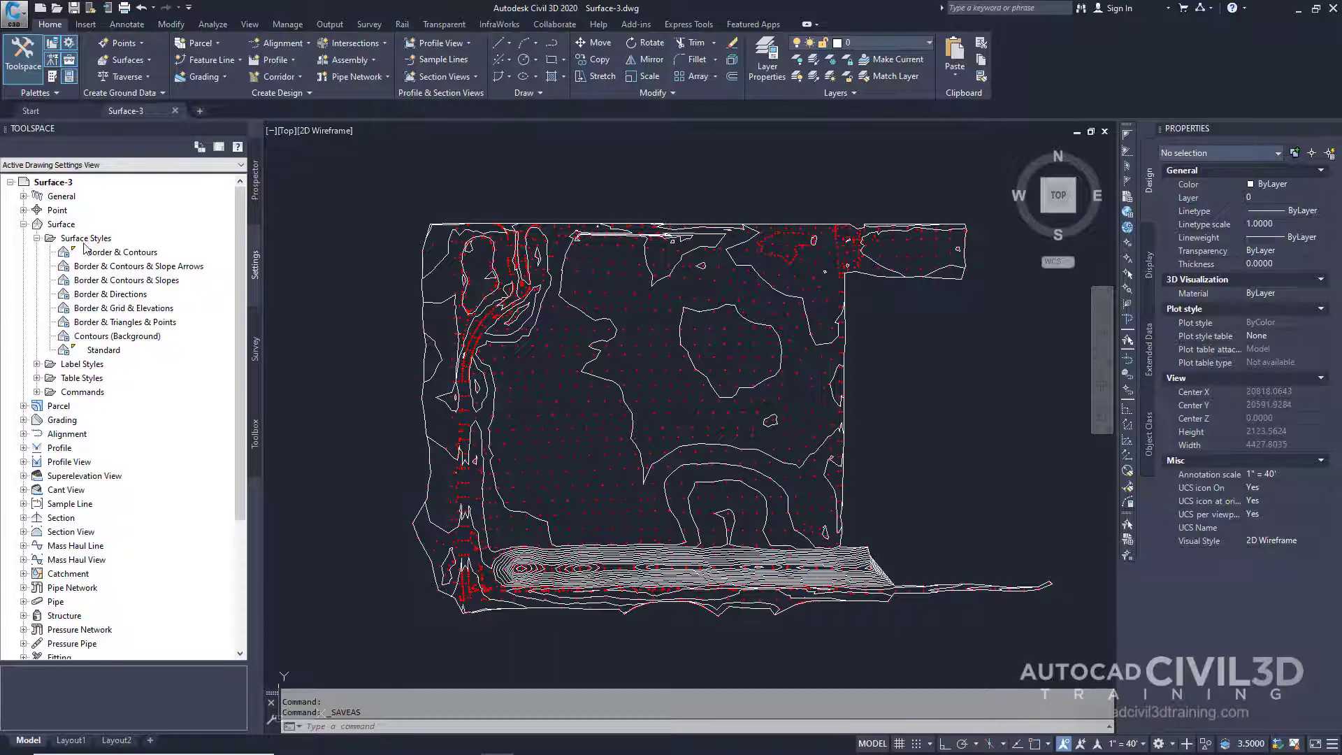
click(104, 350)
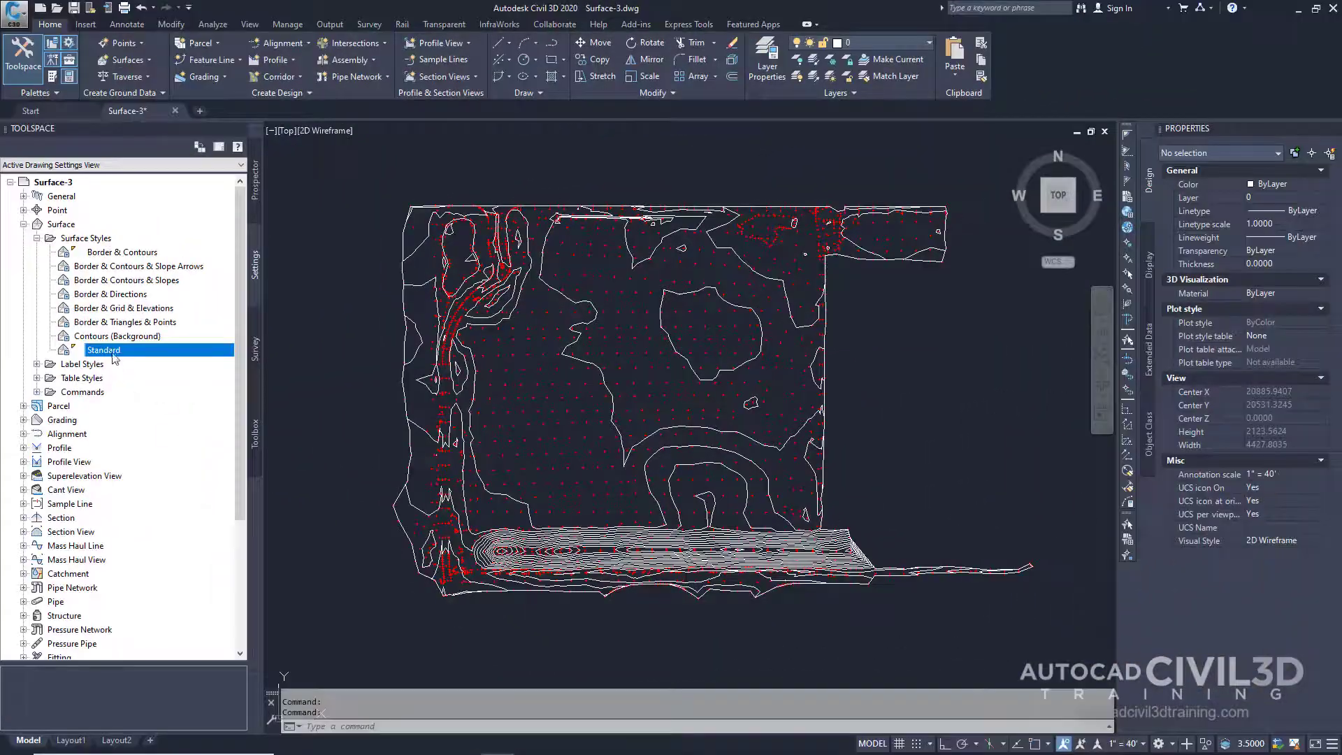
right_click(104, 350)
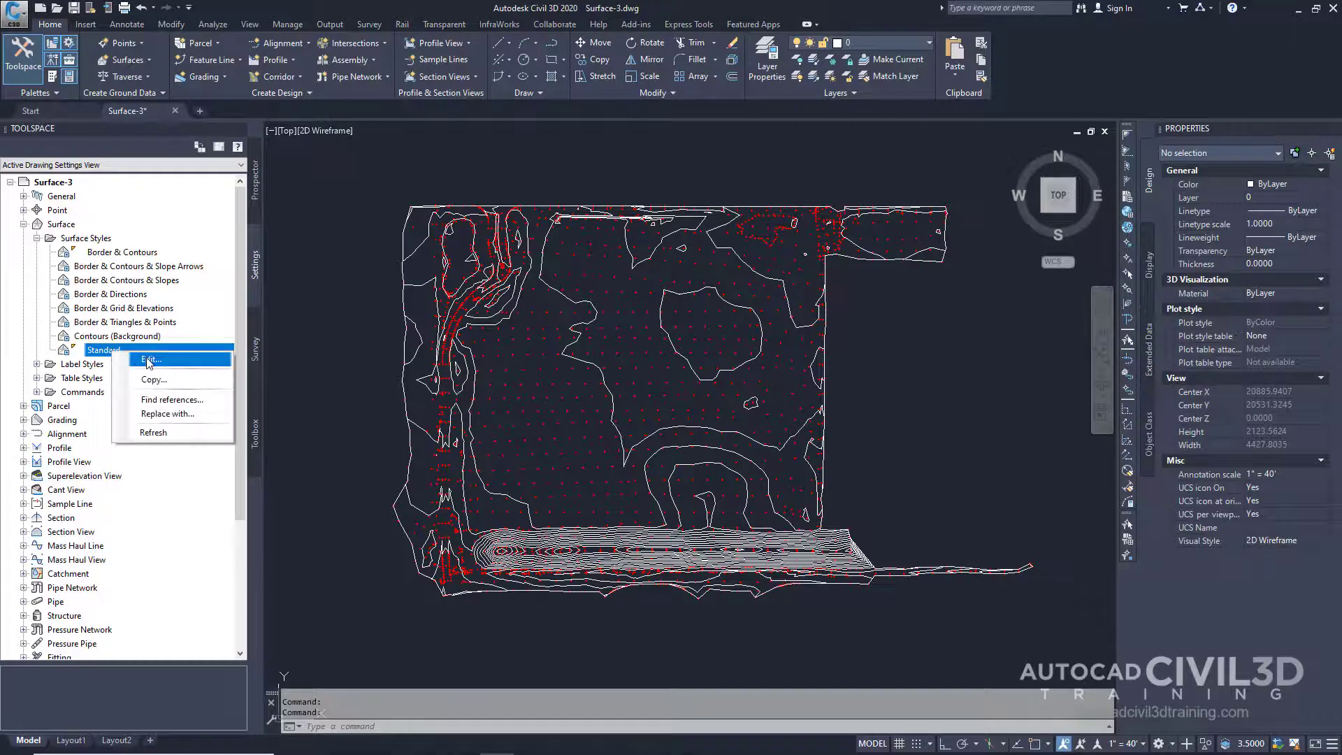
Edit the Standard style, turn off Points on the Display tab, and apply
click(149, 358)
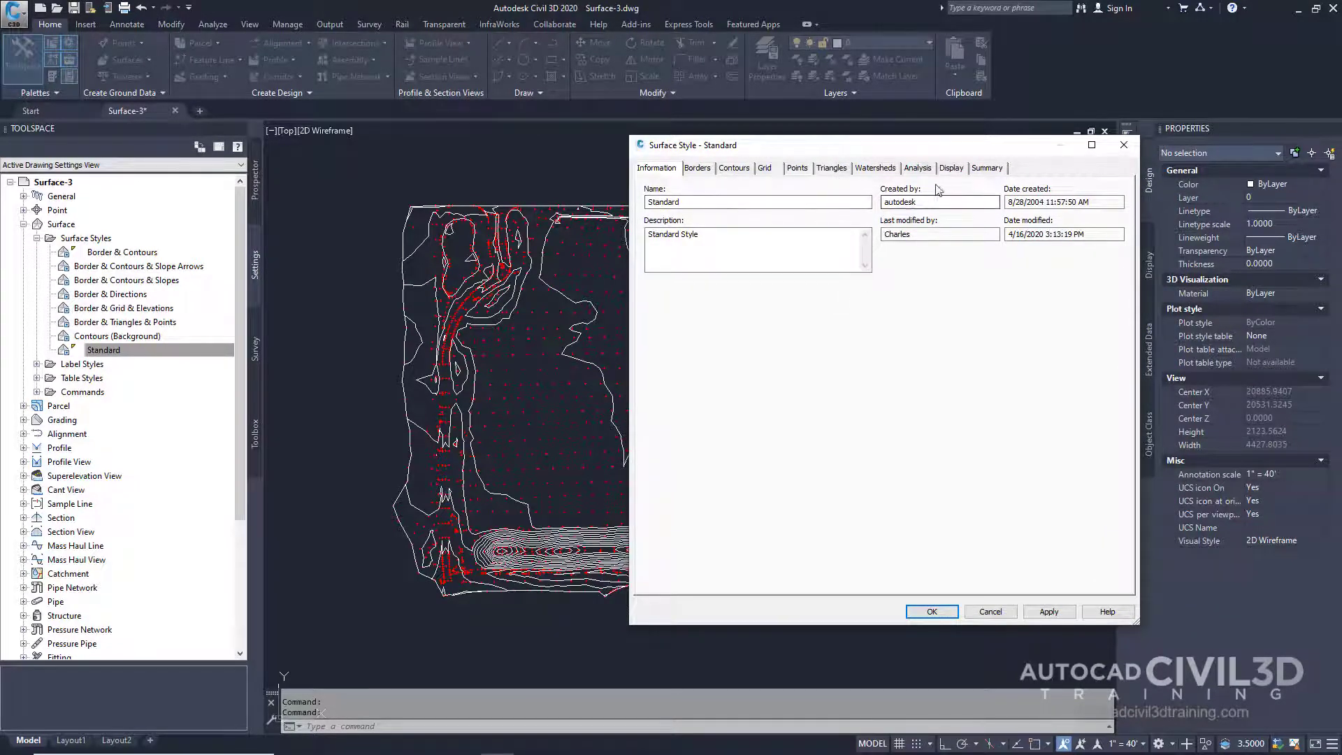
click(950, 168)
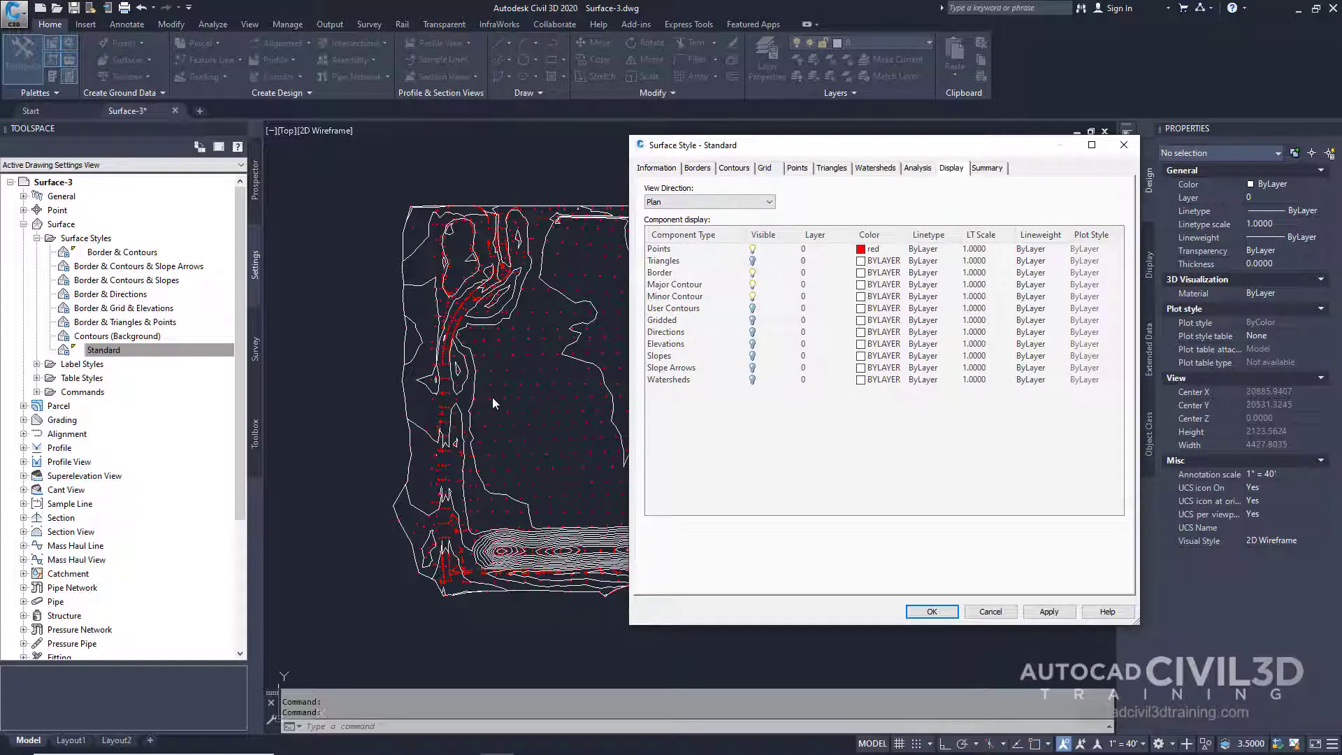
mouse_move(550, 380)
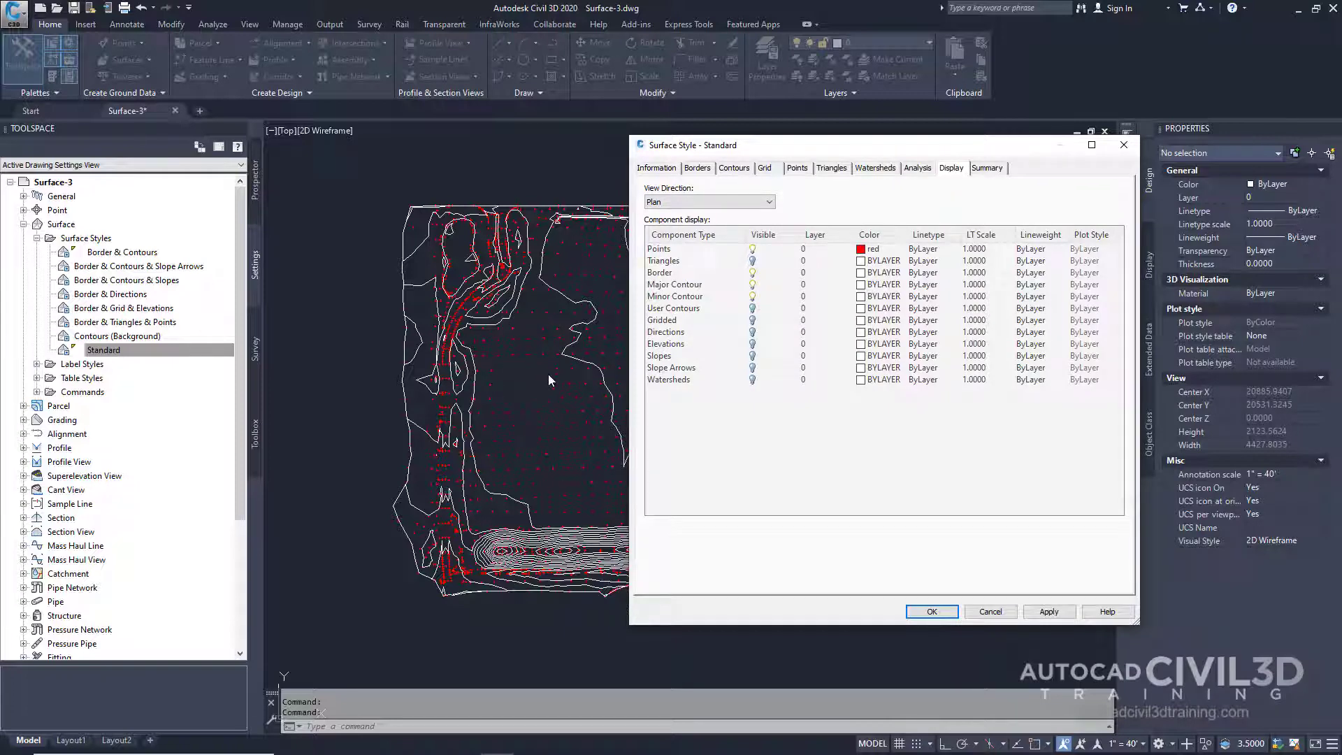
click(751, 248)
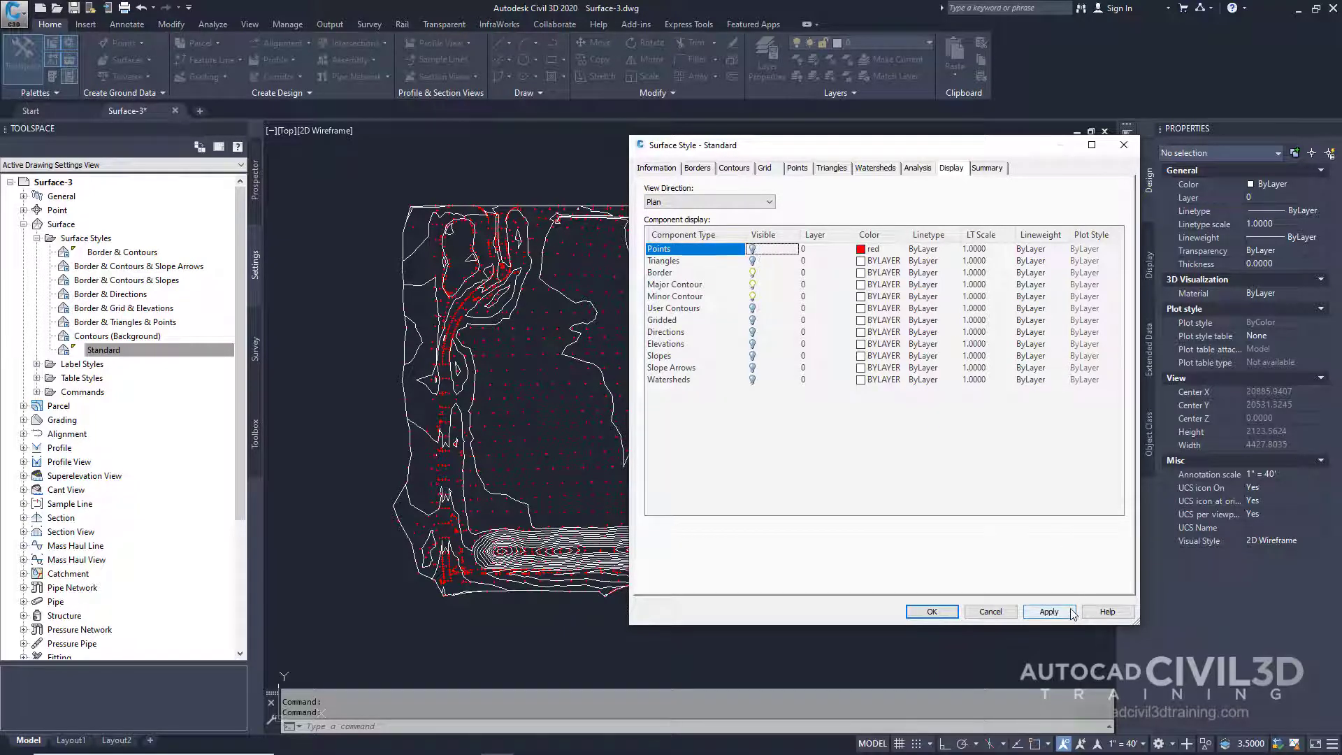
click(1047, 611)
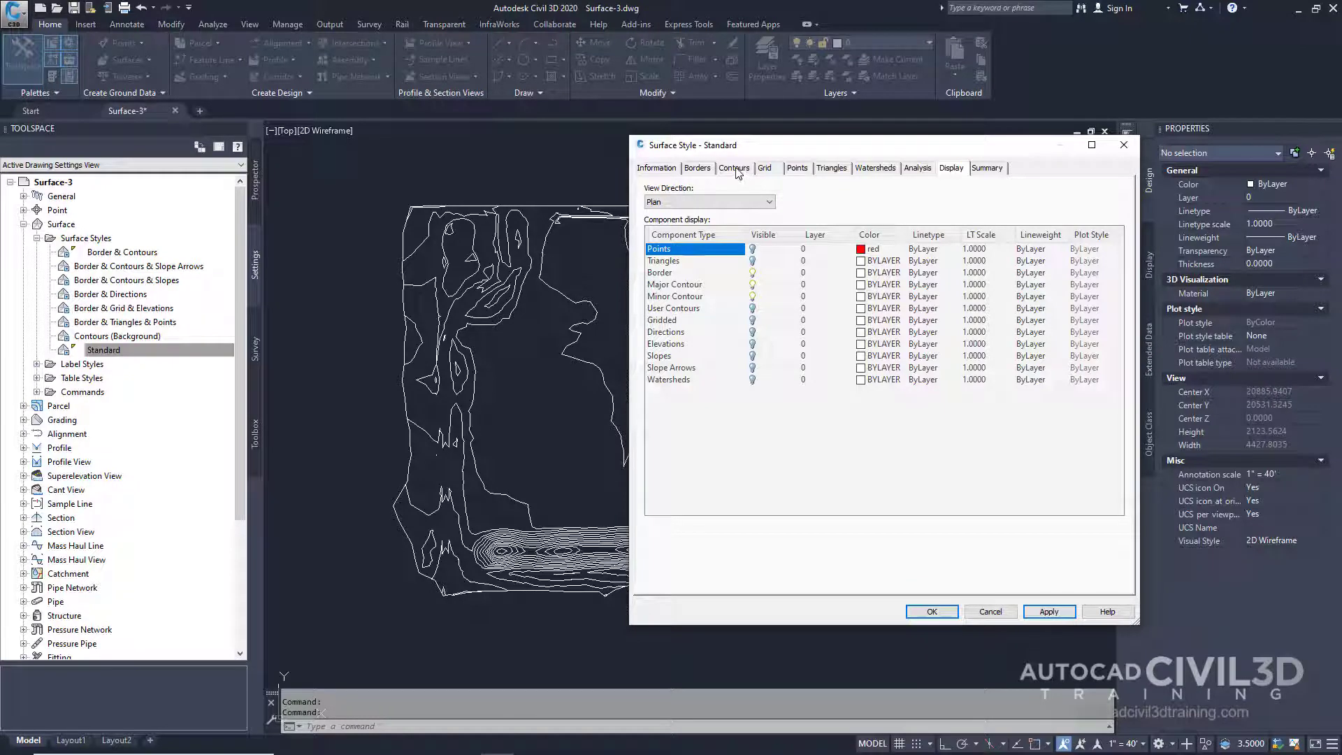
Set Display Depression Contours to True and Tick Mark Length to 5, then apply
click(733, 167)
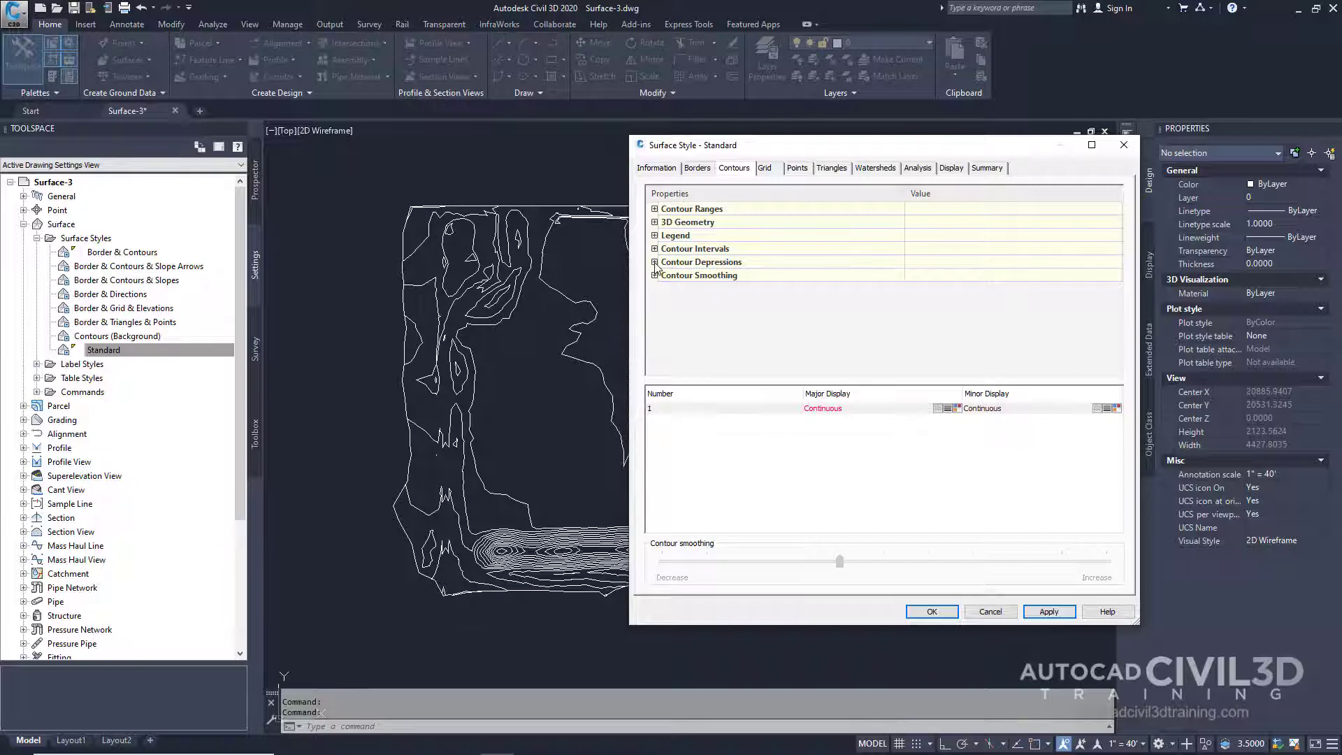
click(655, 262)
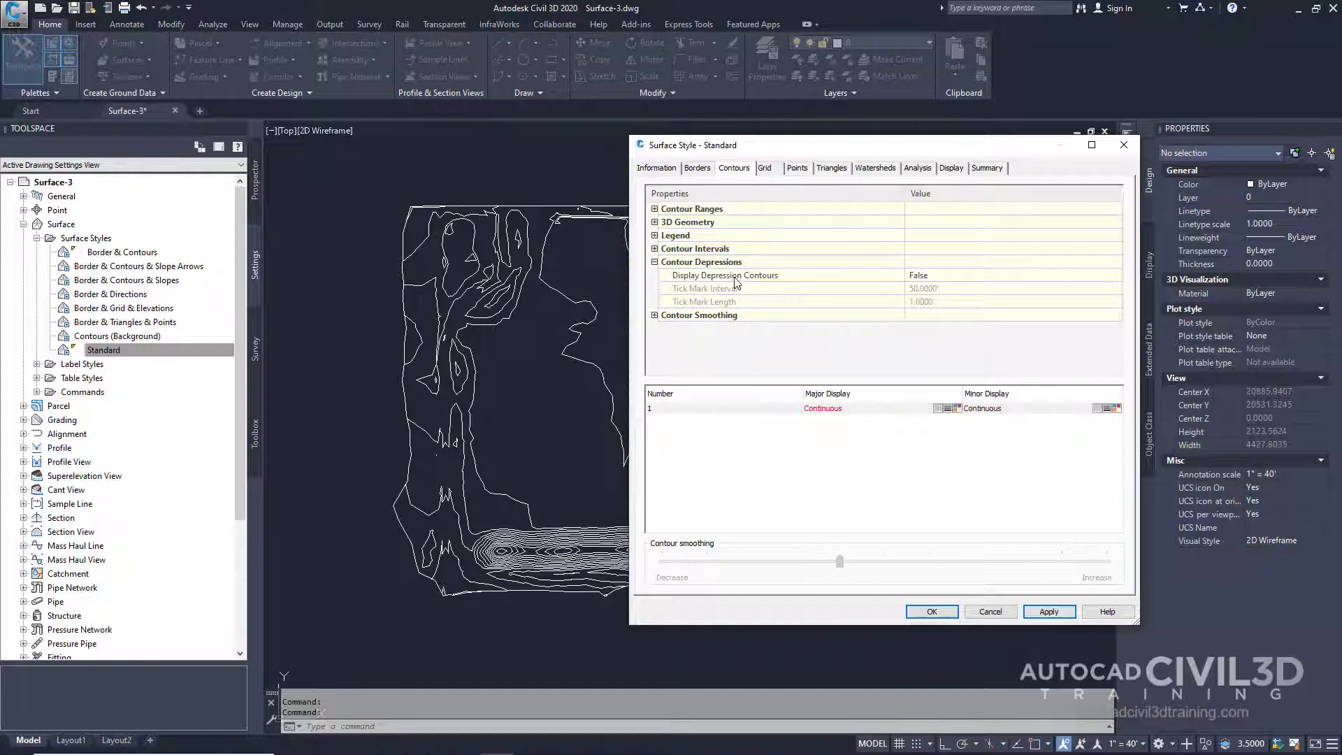
mouse_move(945, 280)
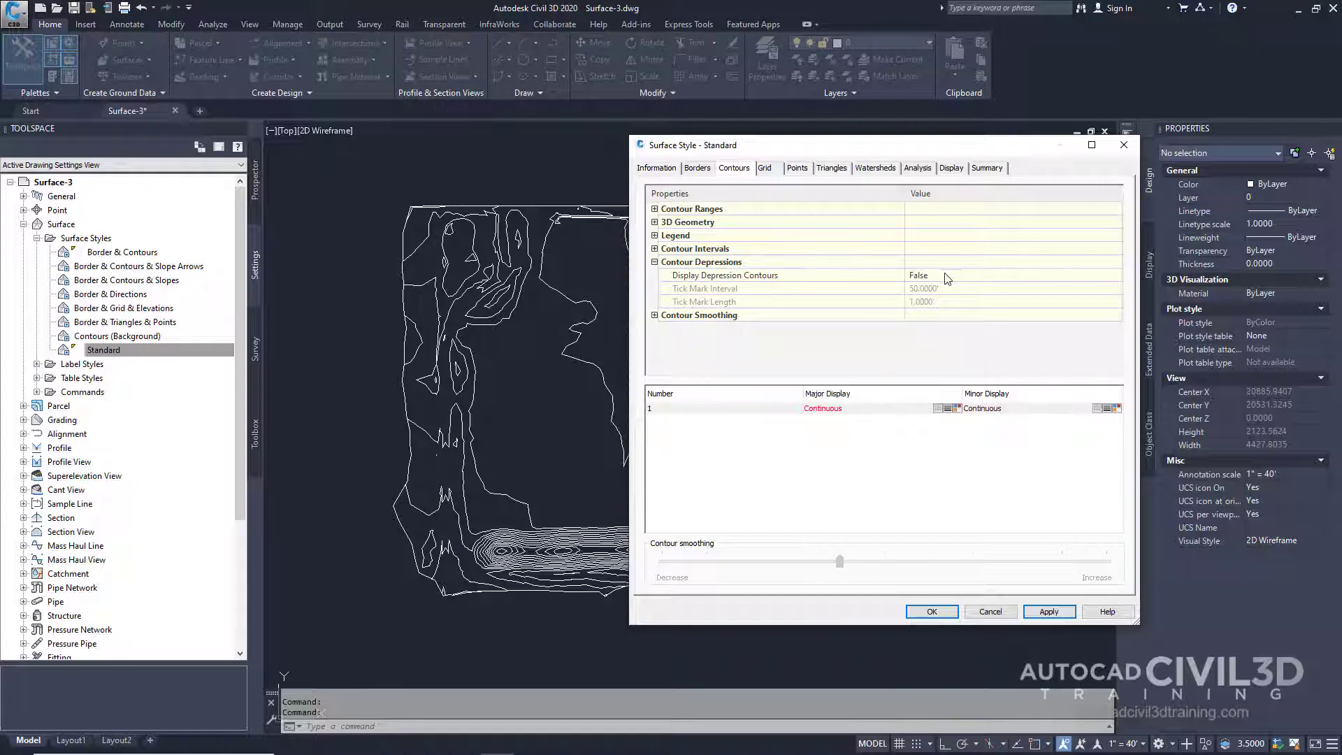
click(1013, 275)
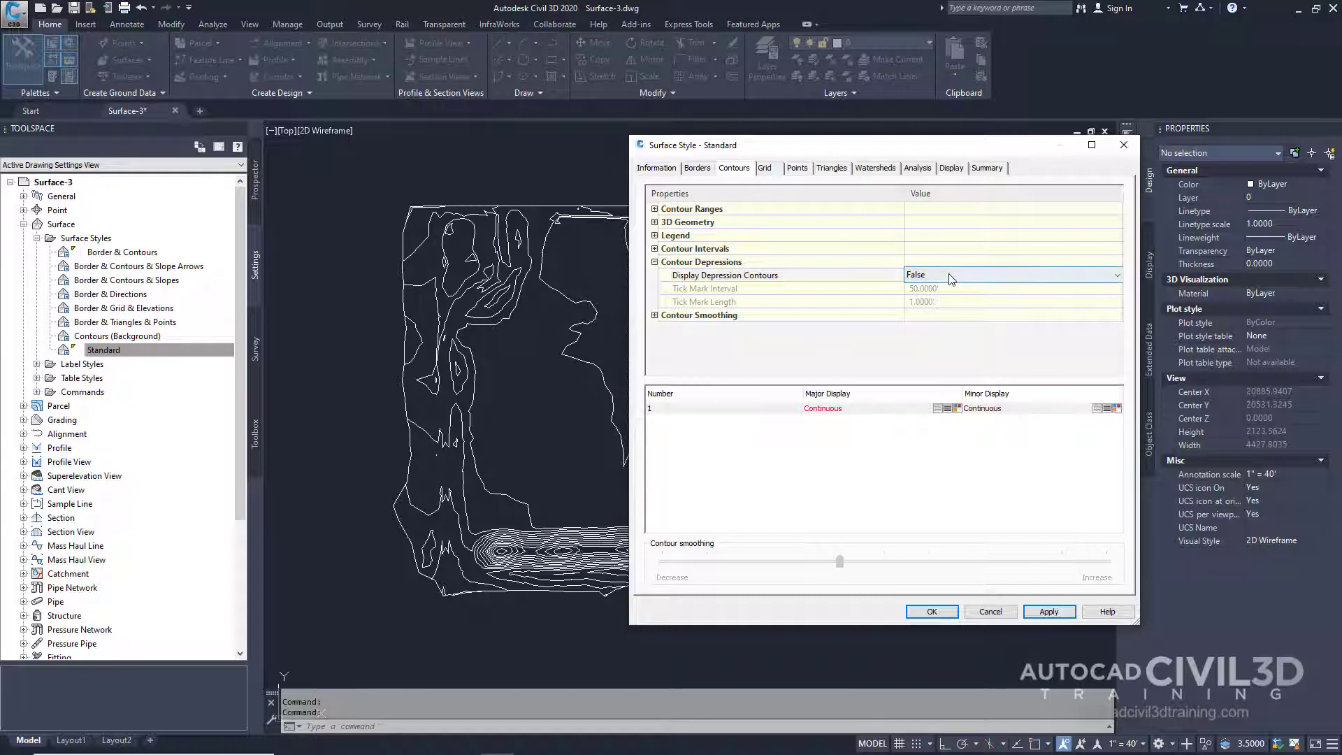
click(1112, 275)
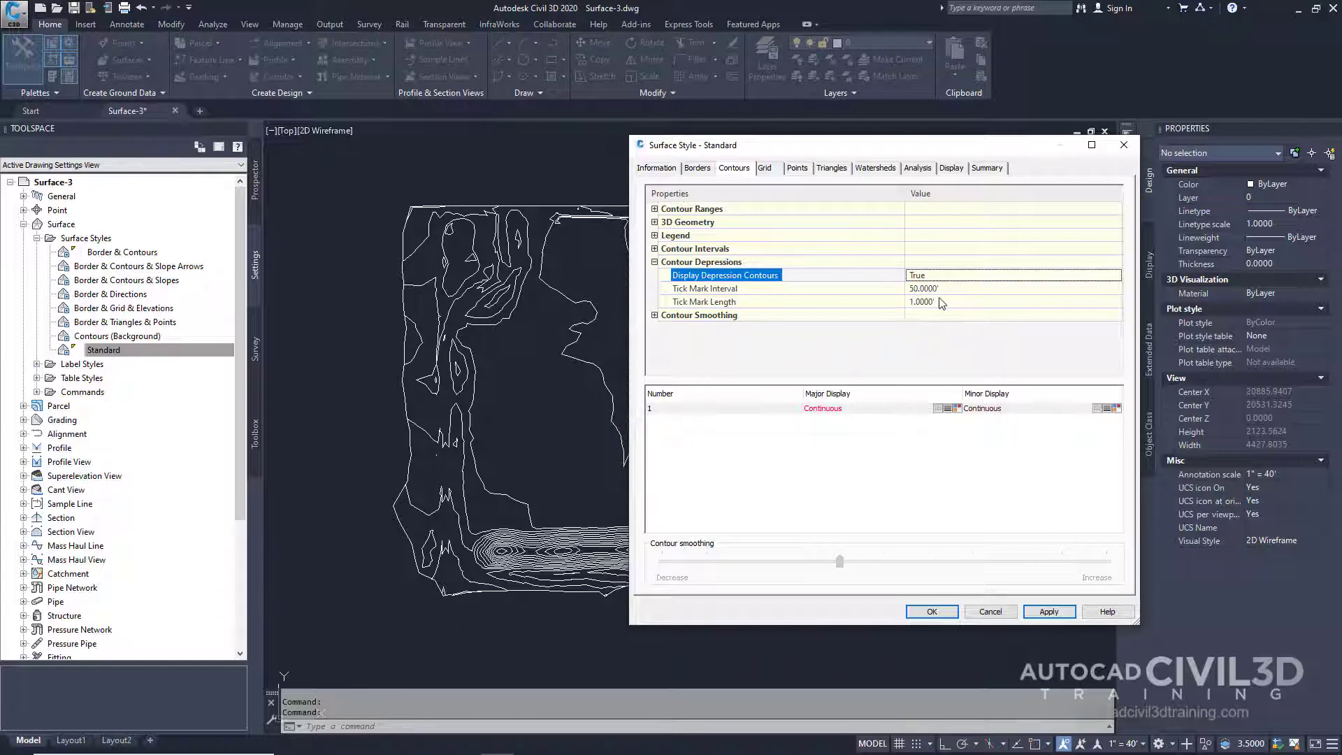
click(924, 301)
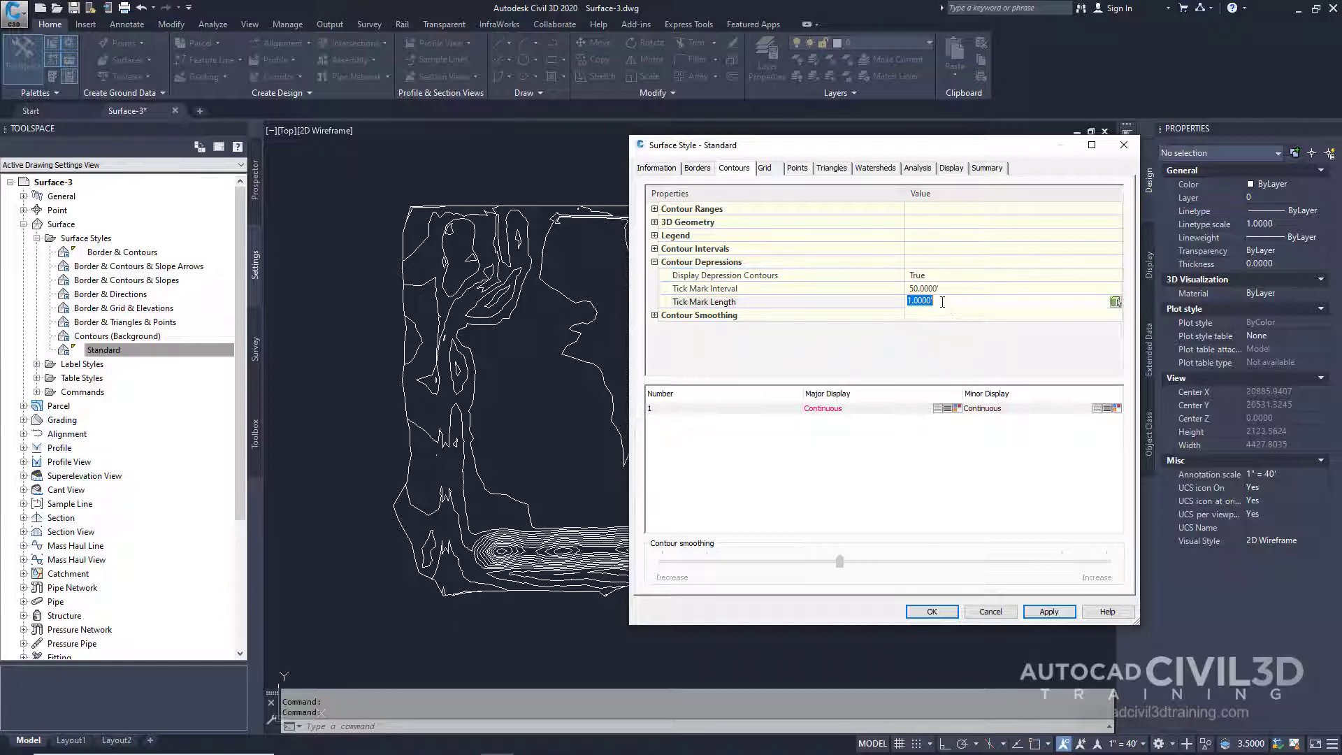
text(5)
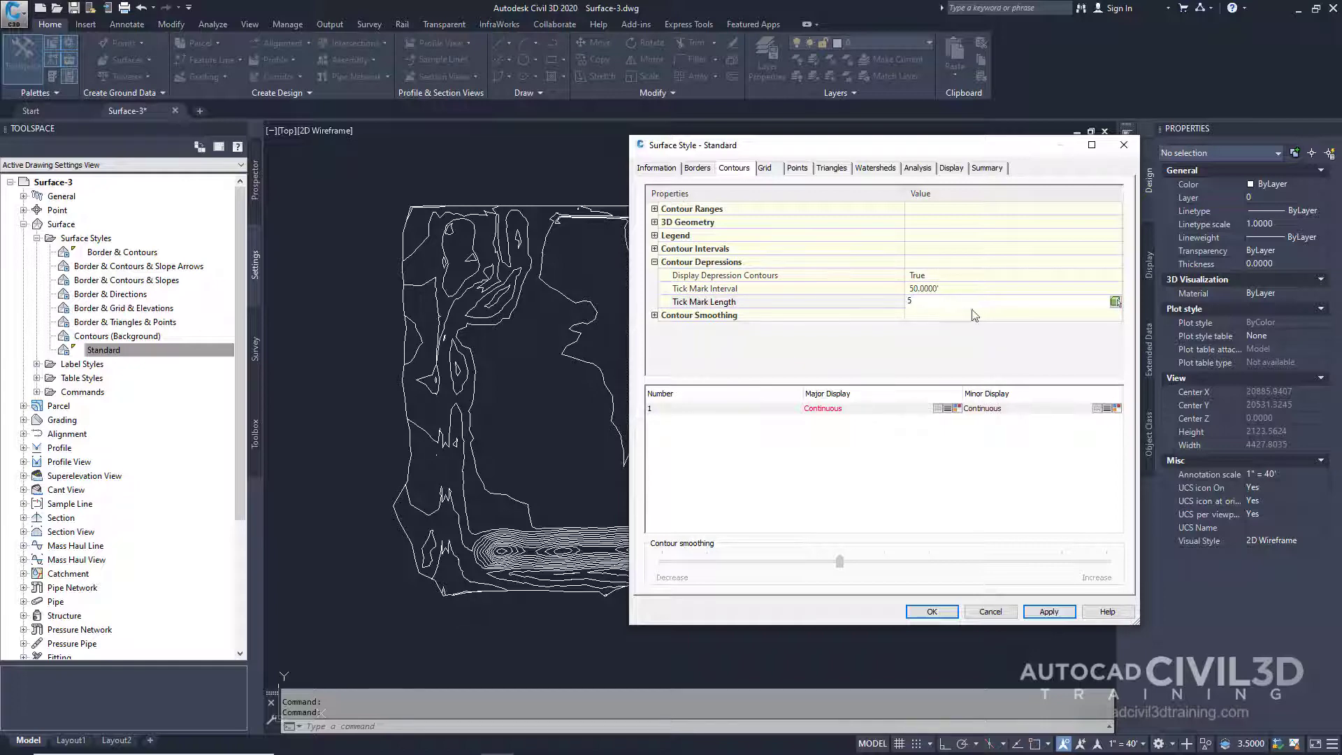
click(1009, 301)
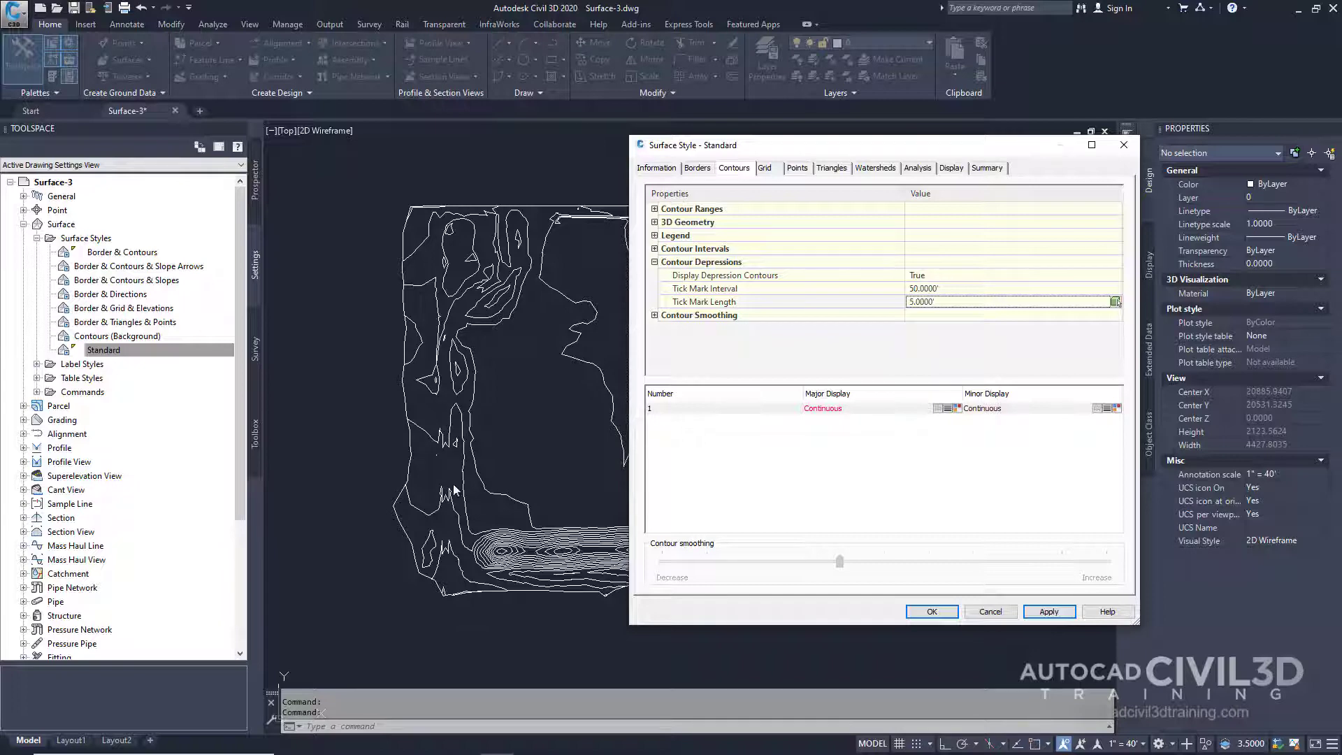
mouse_move(565, 362)
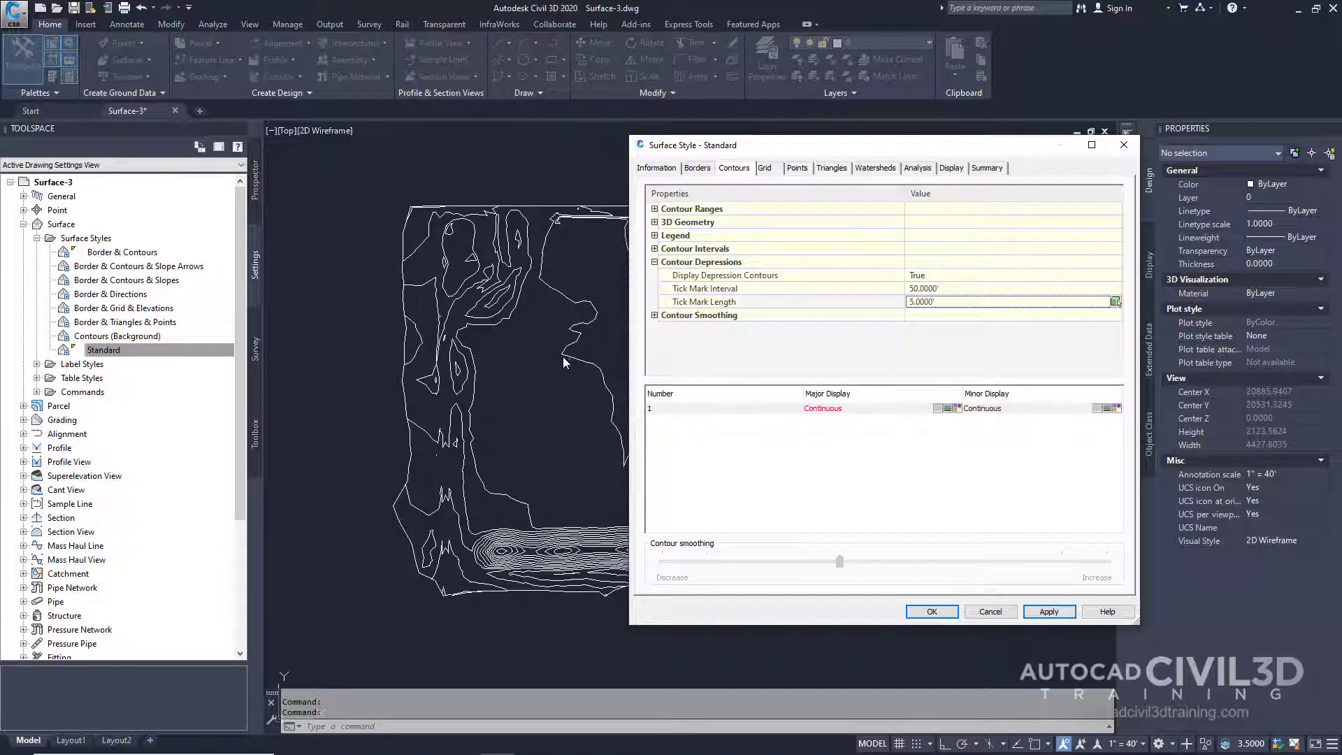
mouse_move(428, 382)
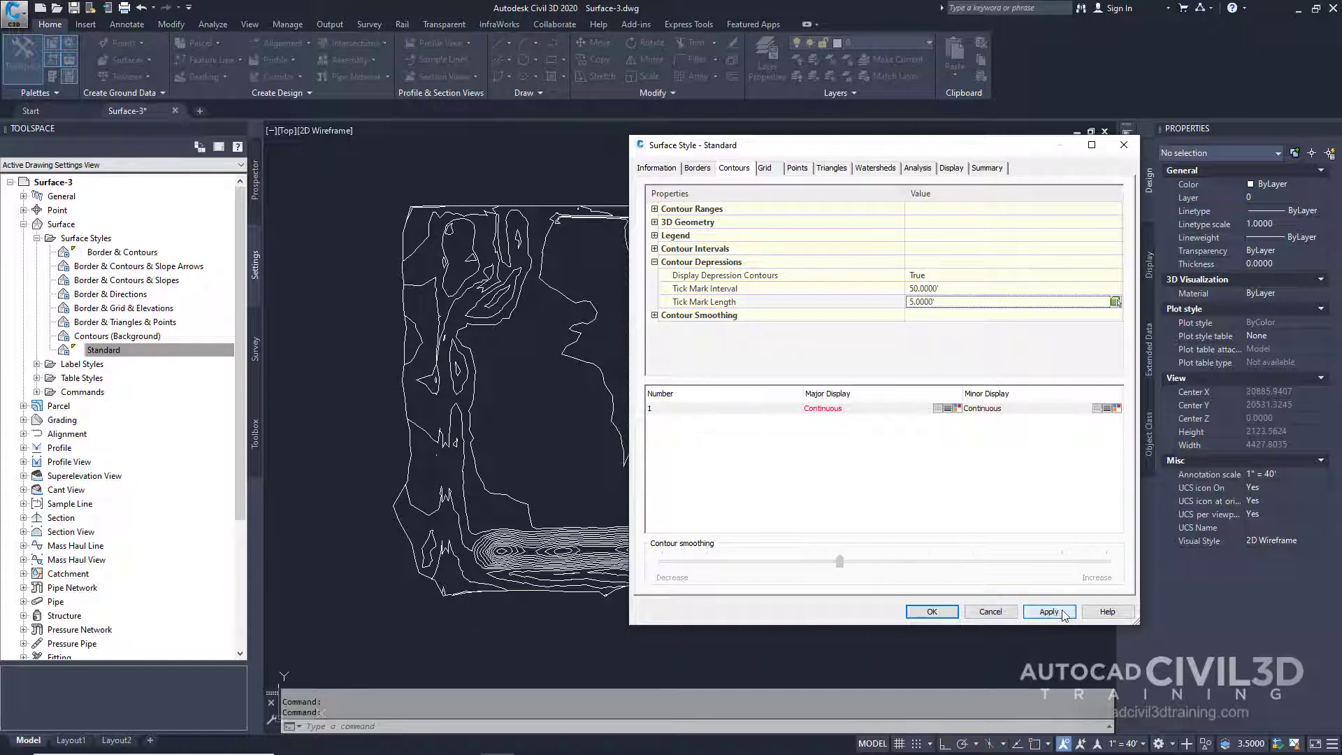
click(654, 262)
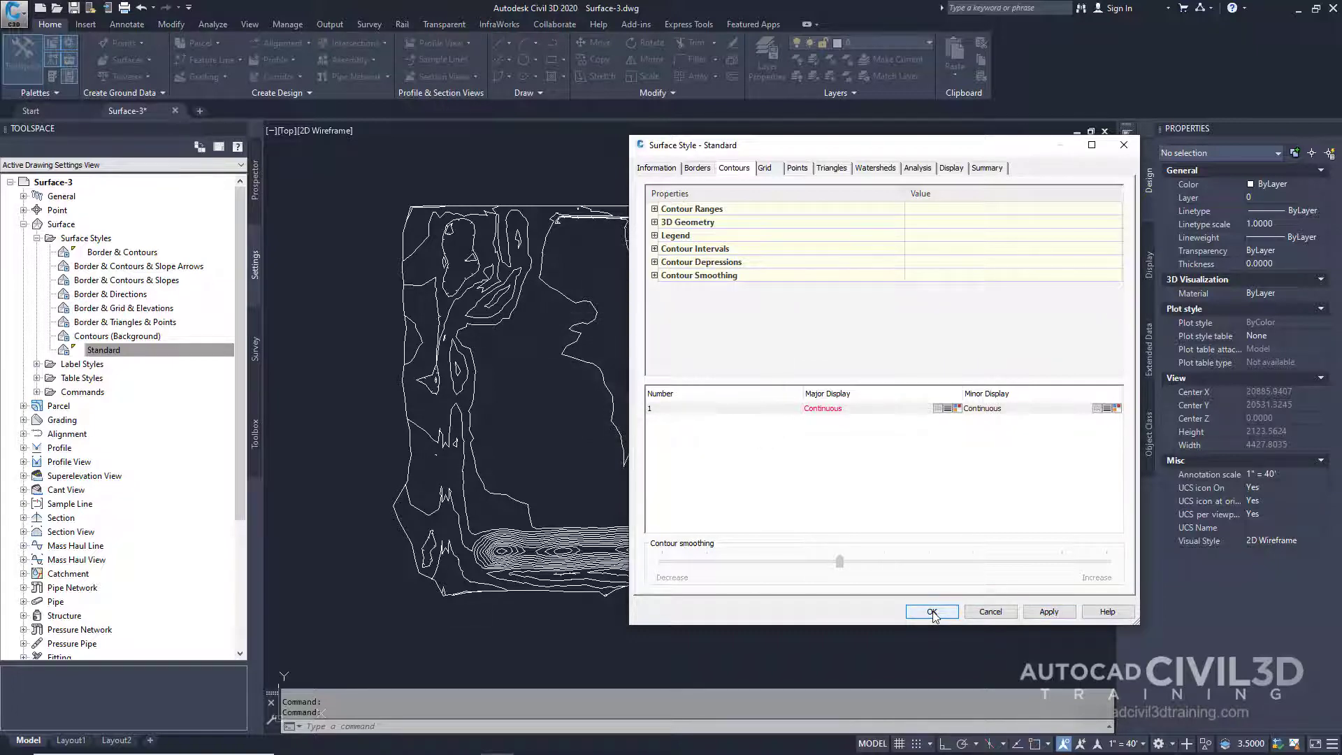
Close the Surface Style dialog with OK and zoom in on the tick-marked depression contours
click(931, 611)
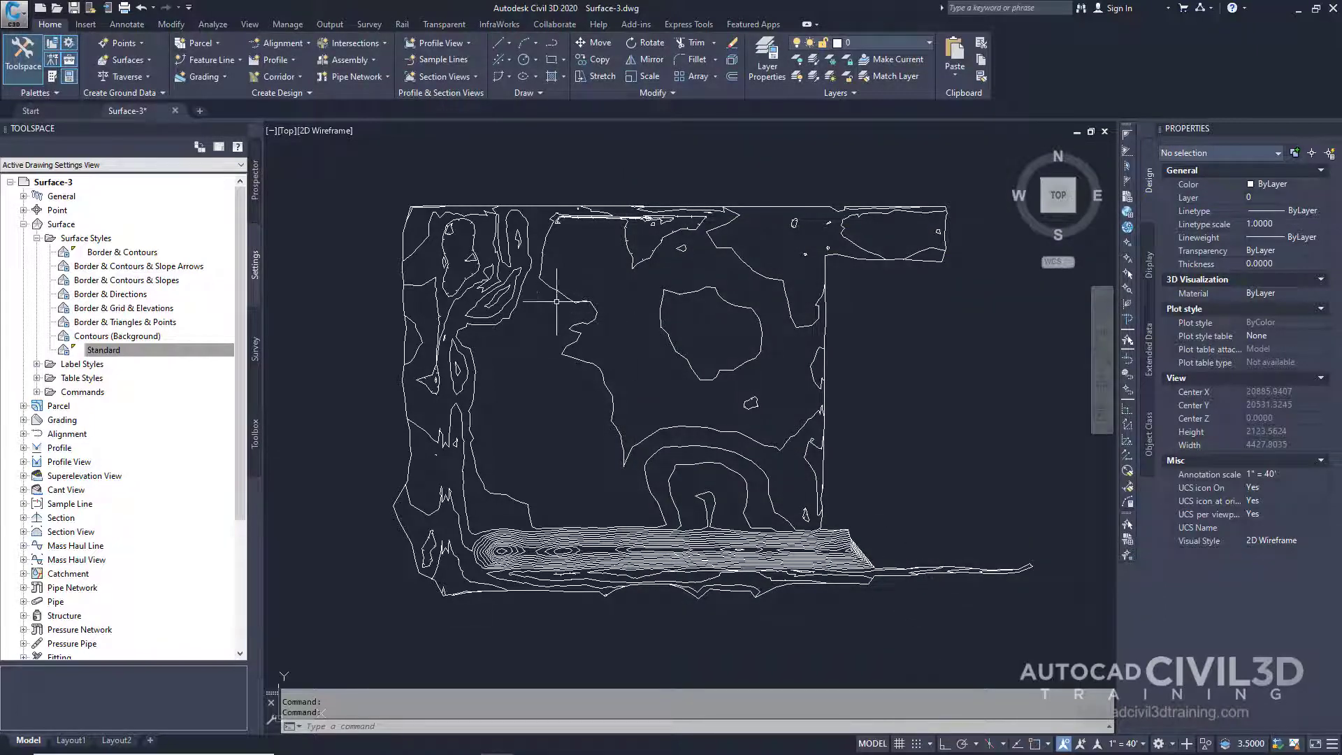
scroll(up, 3)
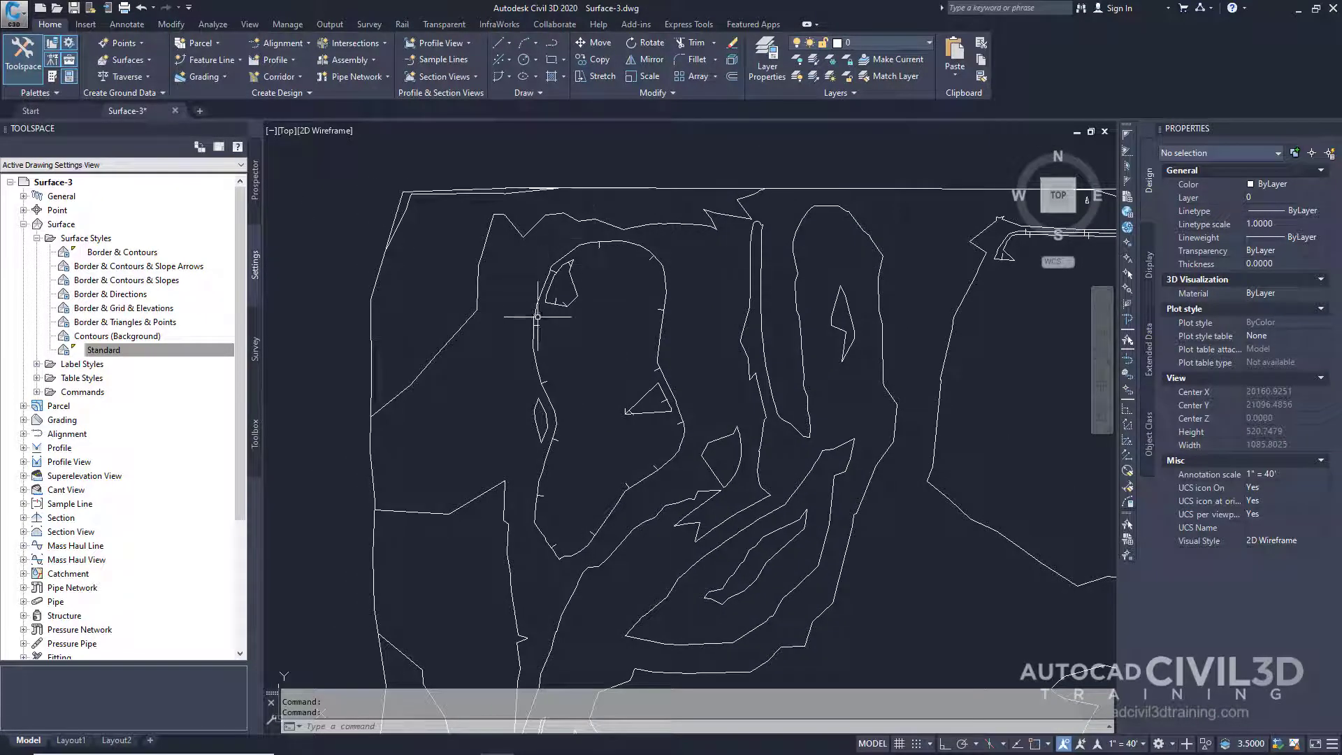
mouse_move(550, 454)
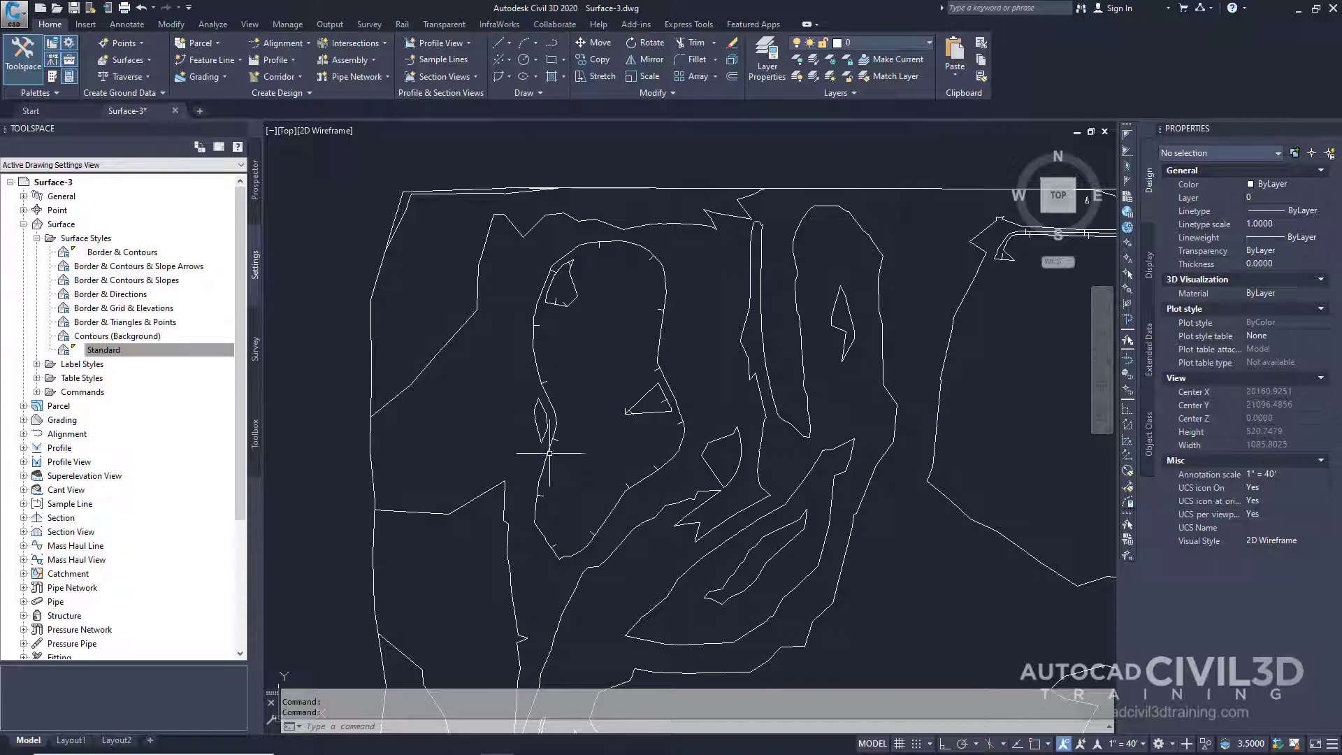
scroll(up, 3)
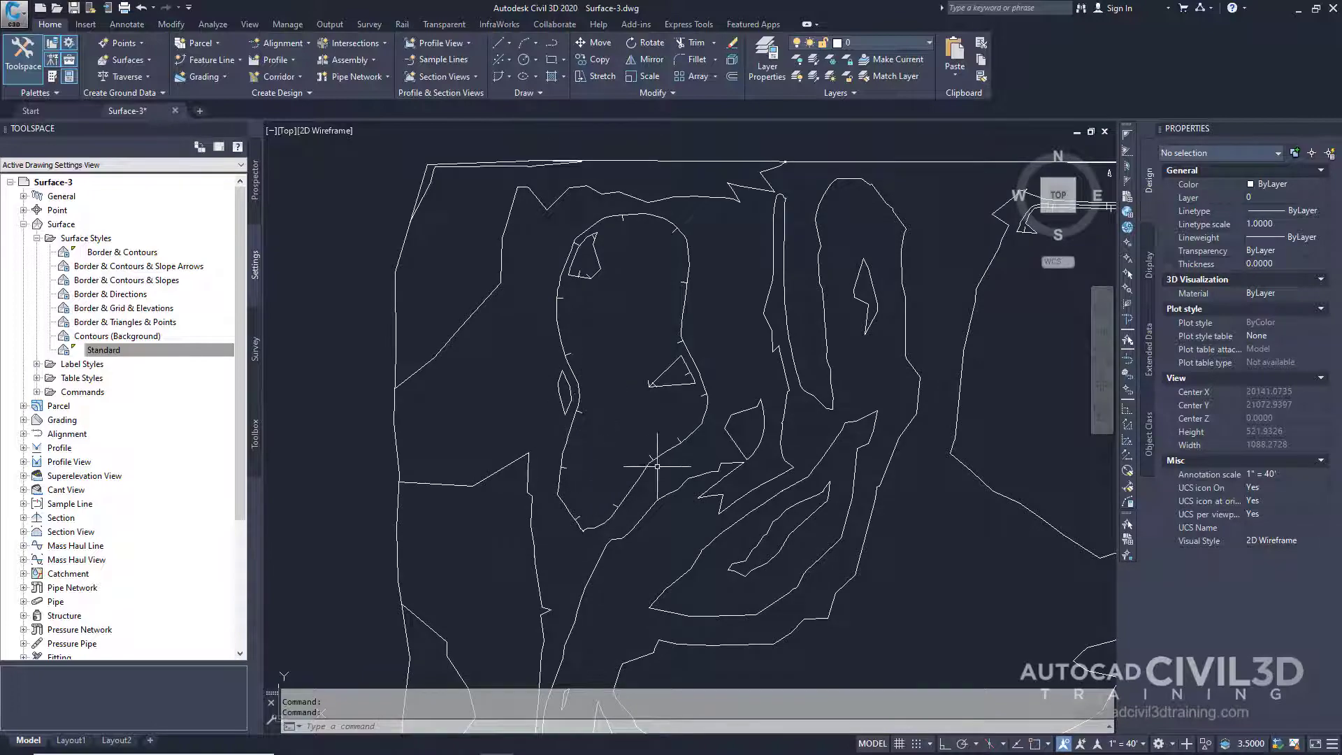
mouse_move(589, 240)
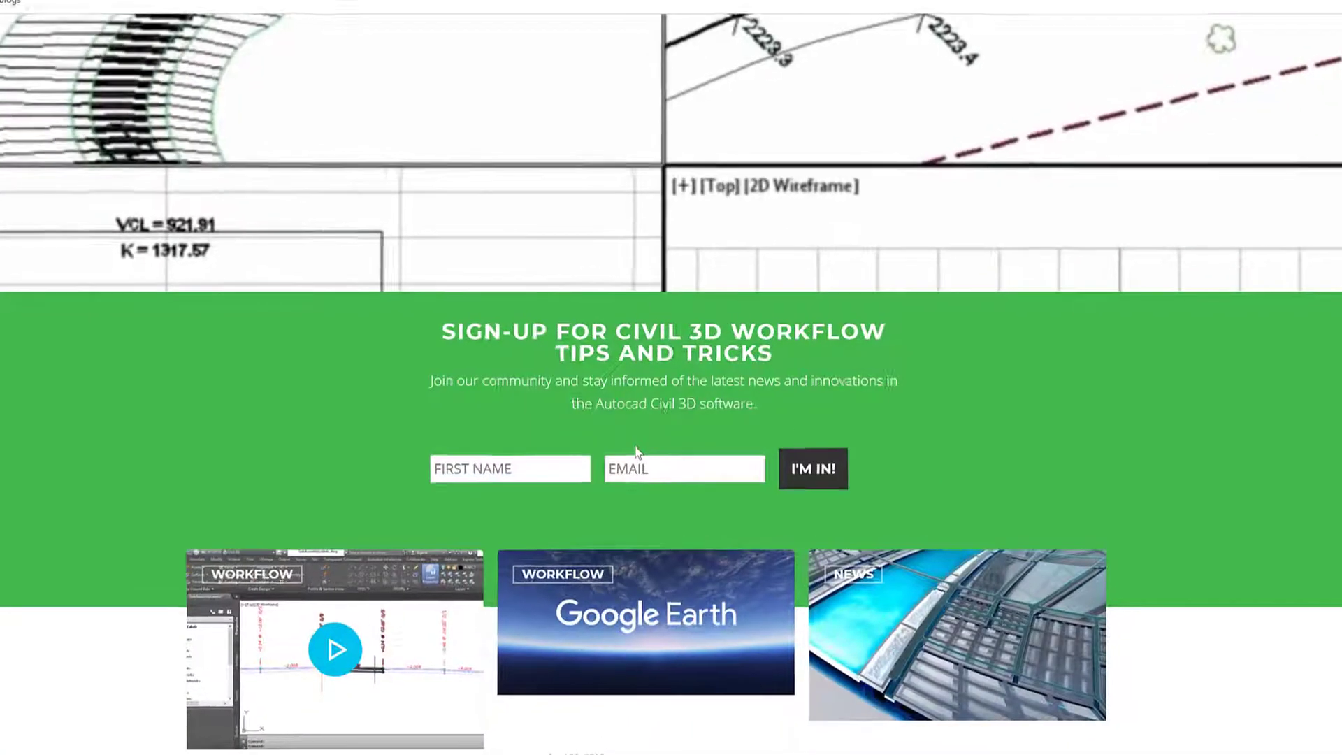
Scroll the training page down to the Civil 3D tips newsletter sign-up form
scroll(down, 3)
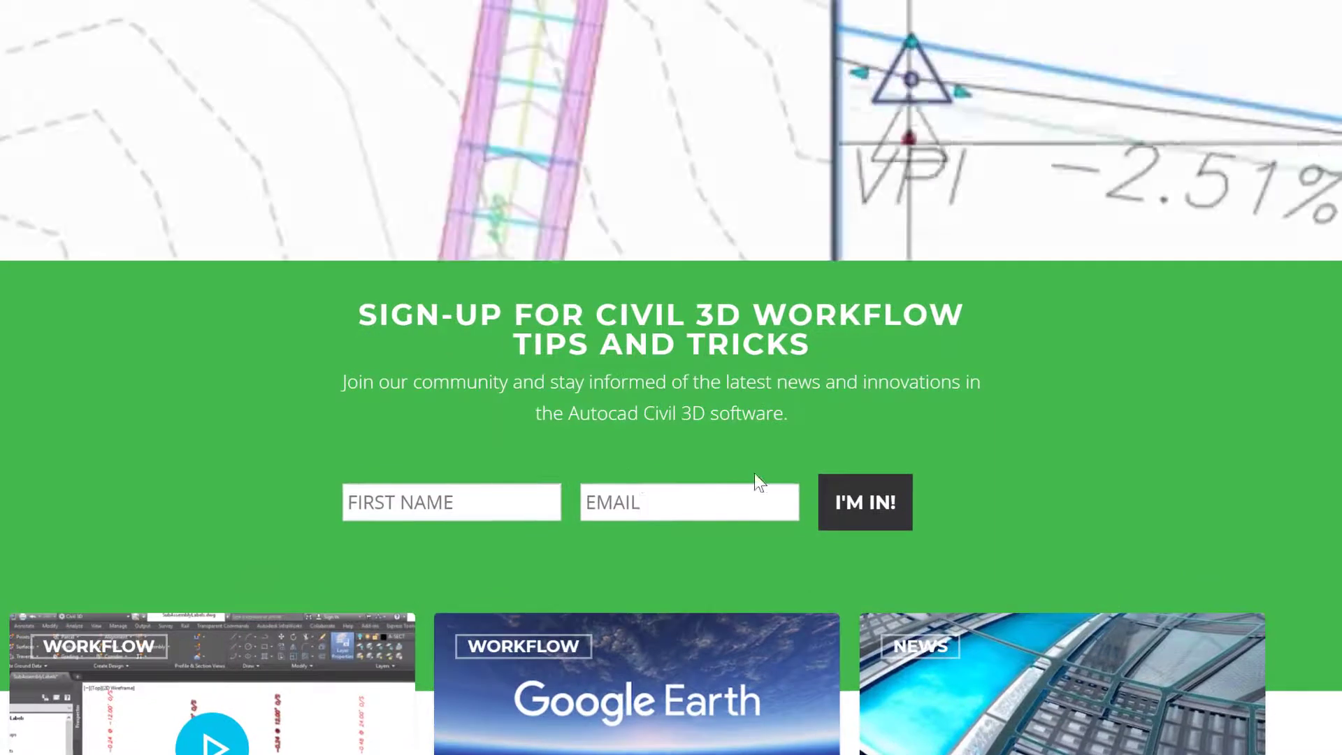